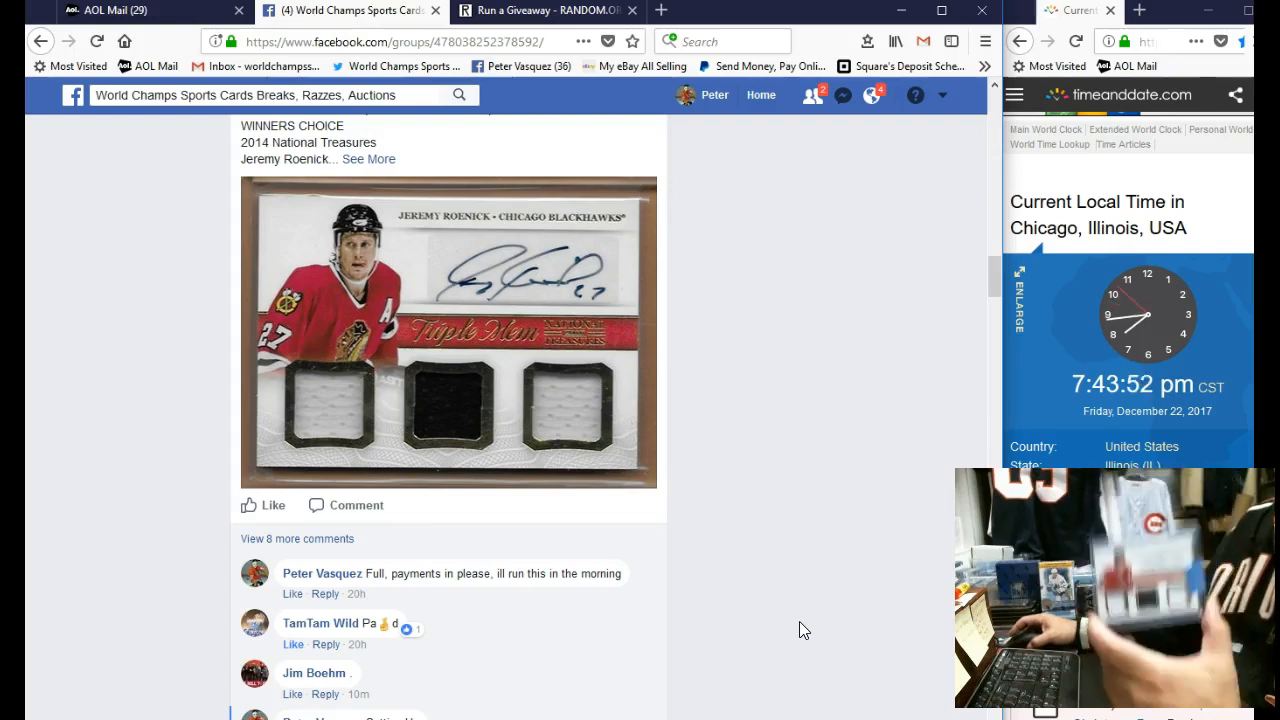
Comment 'Live' under the Jeremy Roenick razz post in the Facebook group.
{"action": "scroll", "scroll_direction": "down", "scroll_amount": 3}
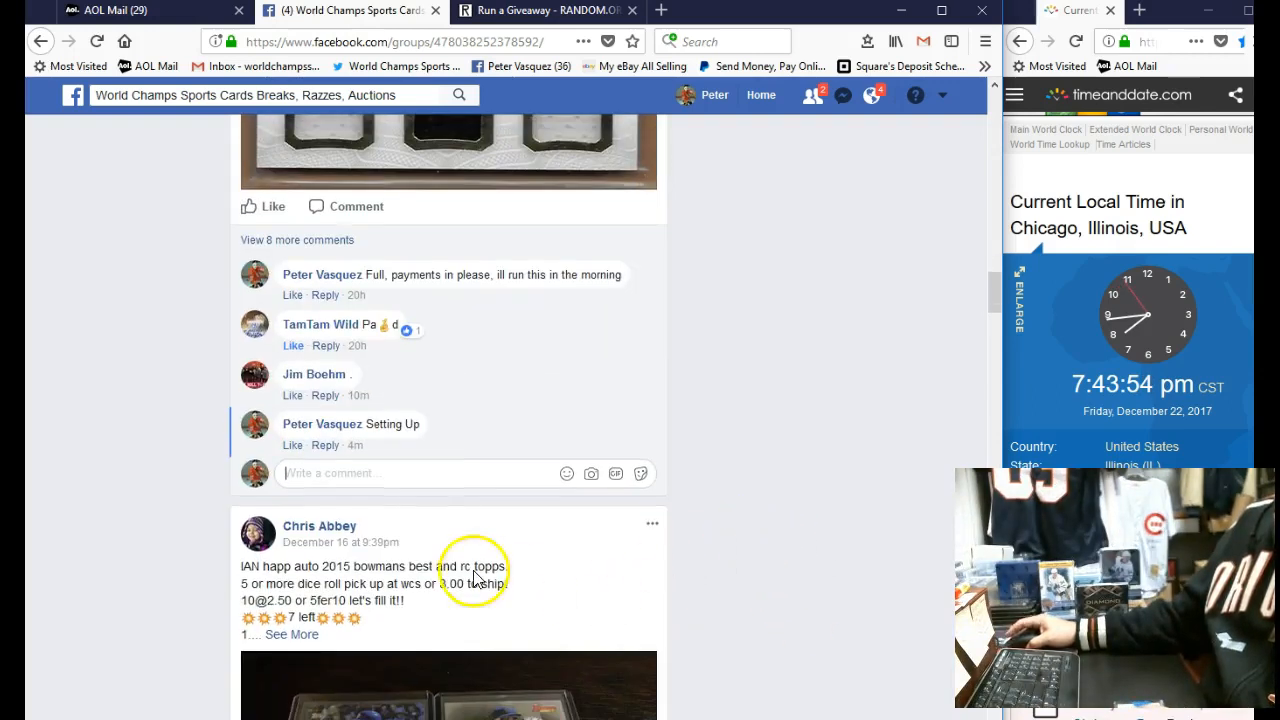
{"action": "type", "text": "Li"}
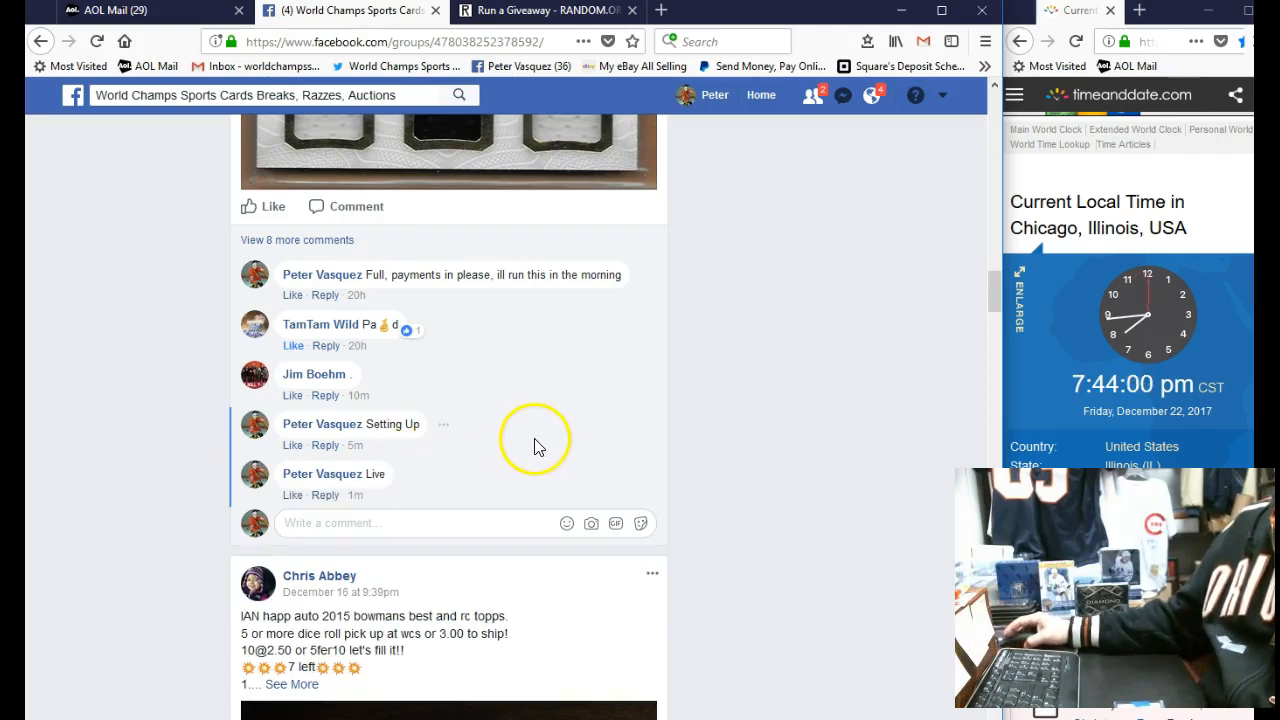
{"action": "mouse_move", "coordinate": [324, 495]}
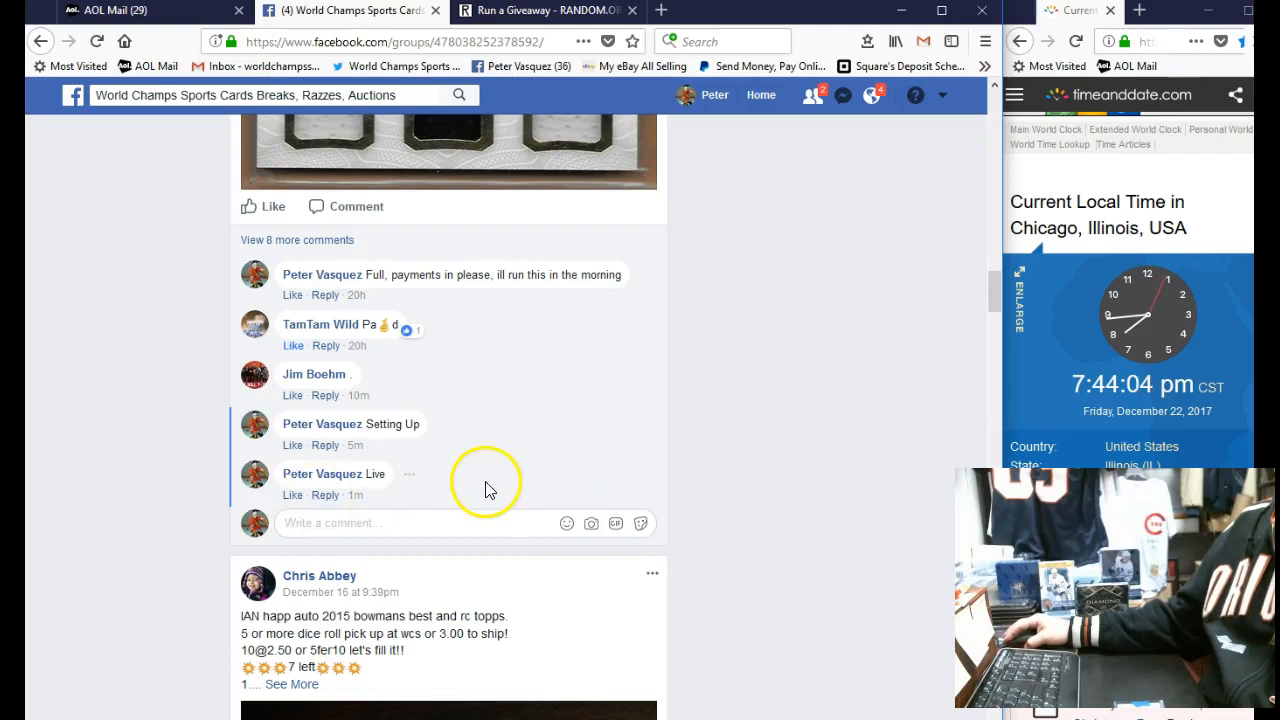
{"action": "mouse_move", "coordinate": [326, 498]}
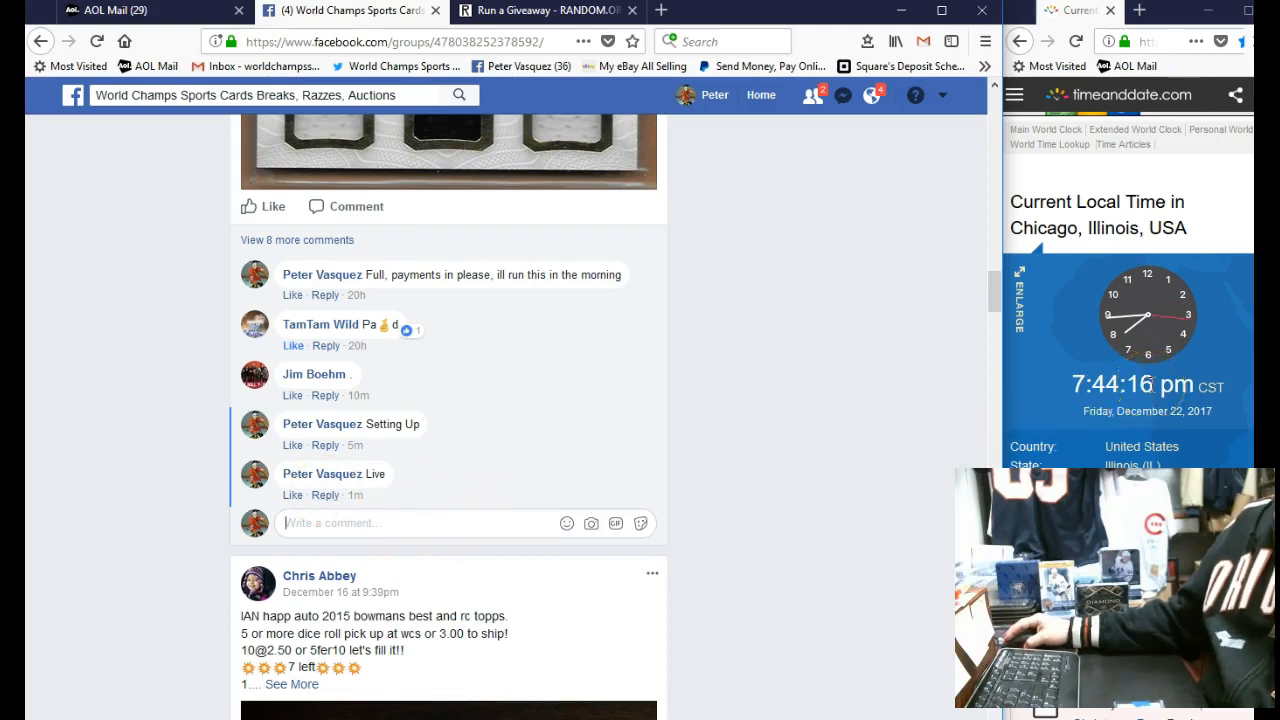
{"action": "mouse_move", "coordinate": [1000, 330]}
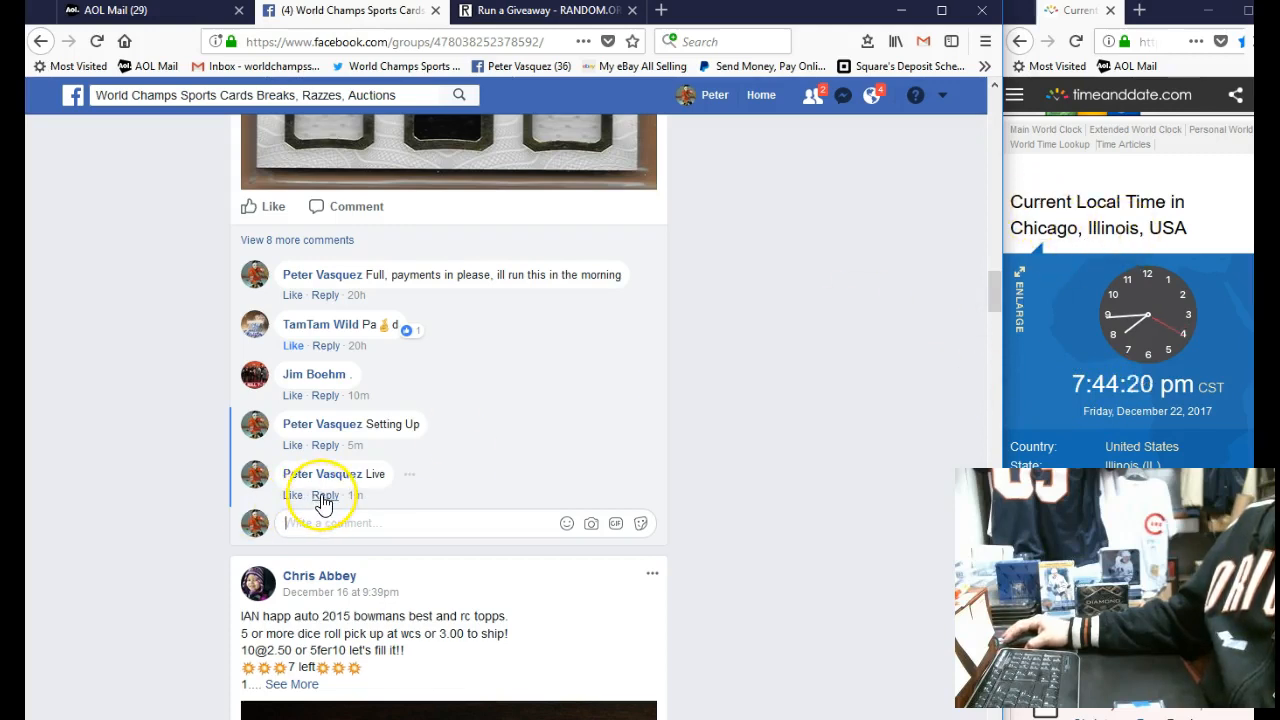
{"action": "mouse_move", "coordinate": [492, 428]}
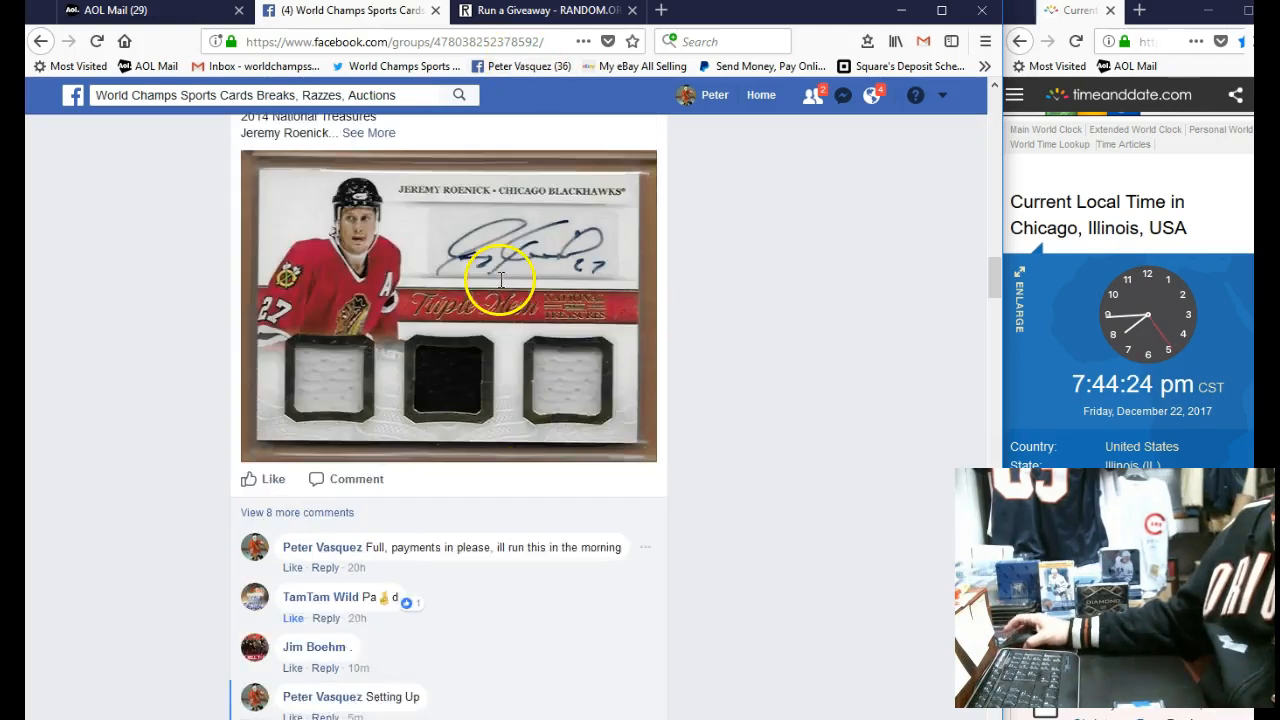
Copy the ten numbered entrants from the razz post and switch to the RANDOM.ORG tab.
{"action": "scroll", "scroll_direction": "up", "scroll_amount": 3}
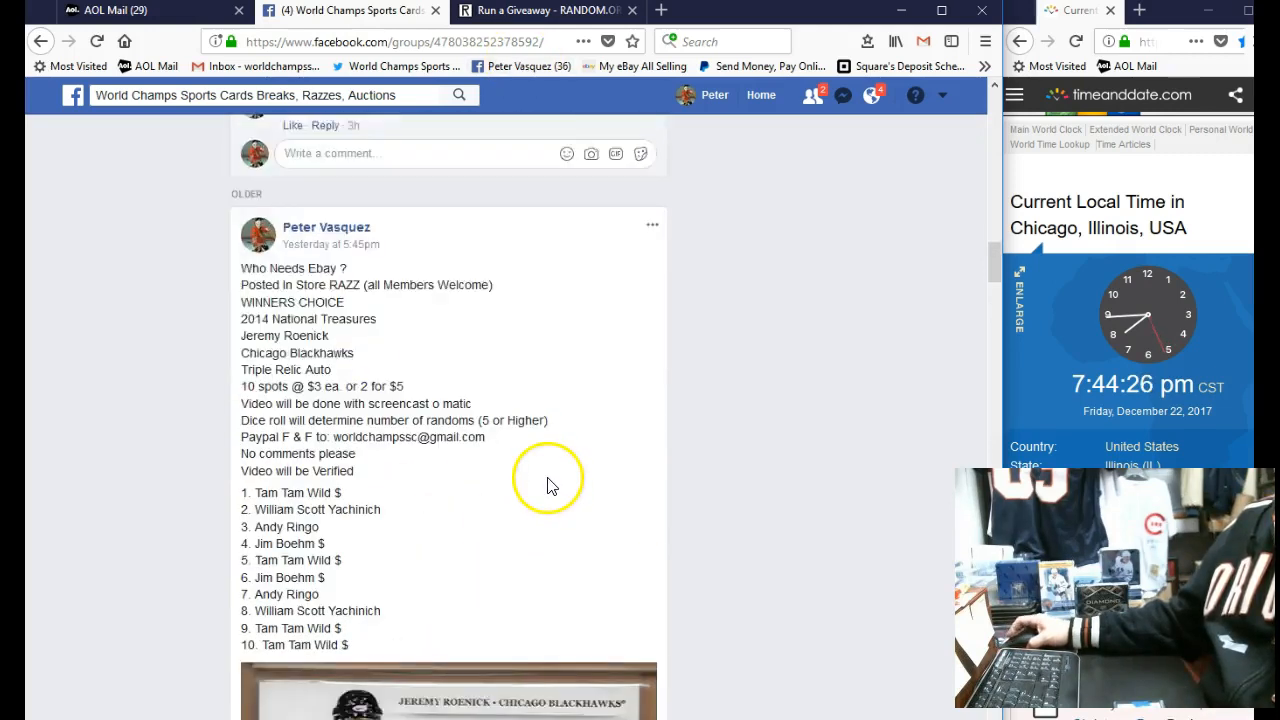
{"action": "scroll", "scroll_direction": "down", "scroll_amount": 3}
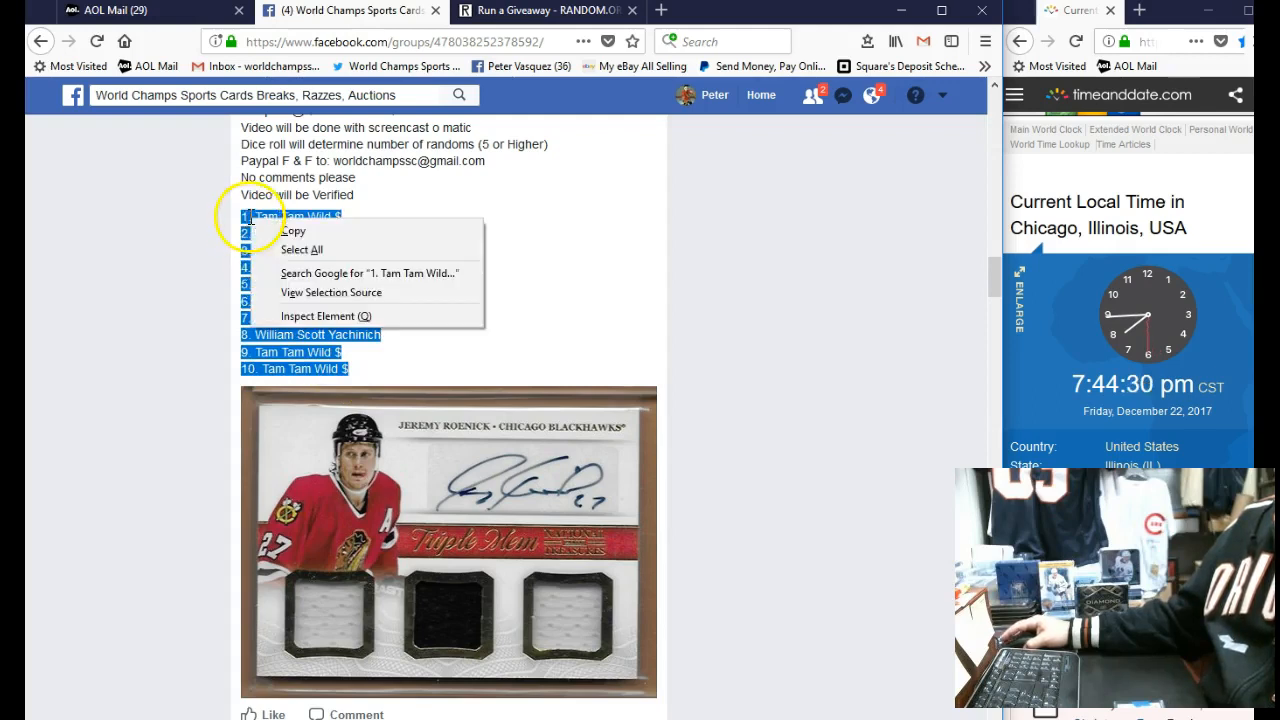
{"action": "left_click", "coordinate": [545, 10]}
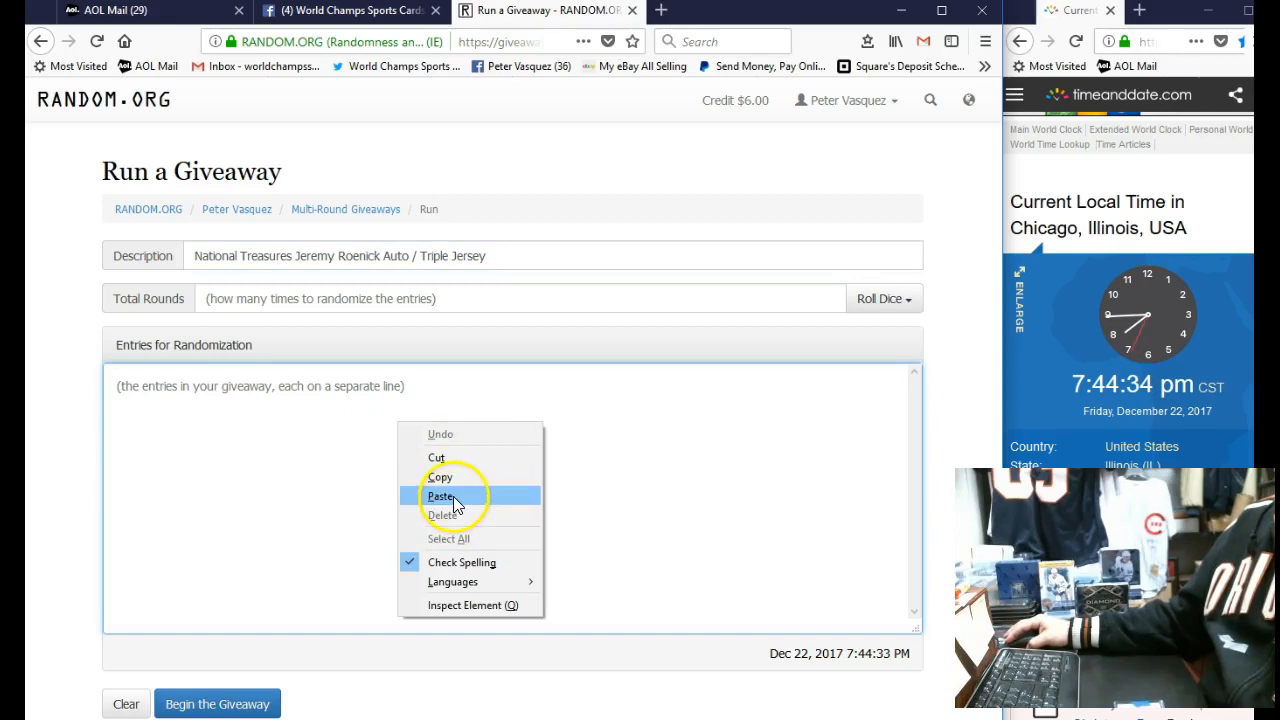
Paste the ten entrants, set six rounds with a 2d6 dice roll, and begin the giveaway.
{"action": "left_click", "coordinate": [442, 494]}
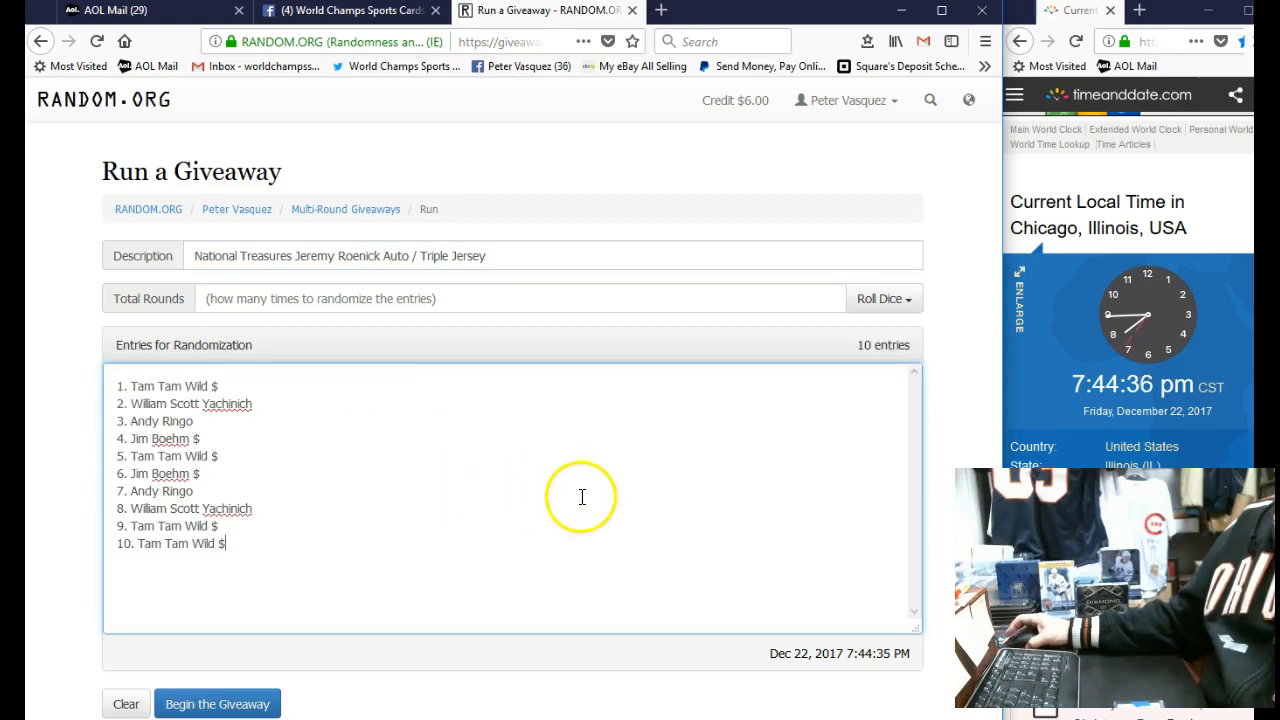
{"action": "mouse_move", "coordinate": [628, 153]}
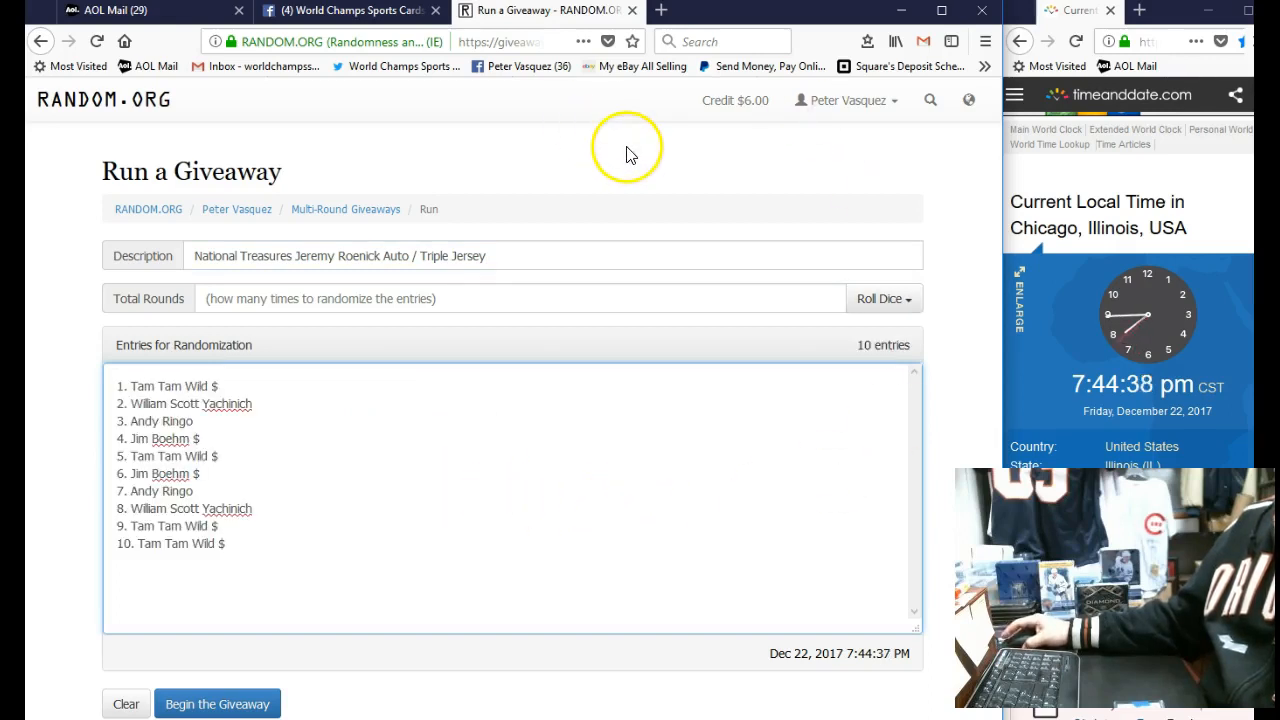
{"action": "left_click", "coordinate": [883, 298]}
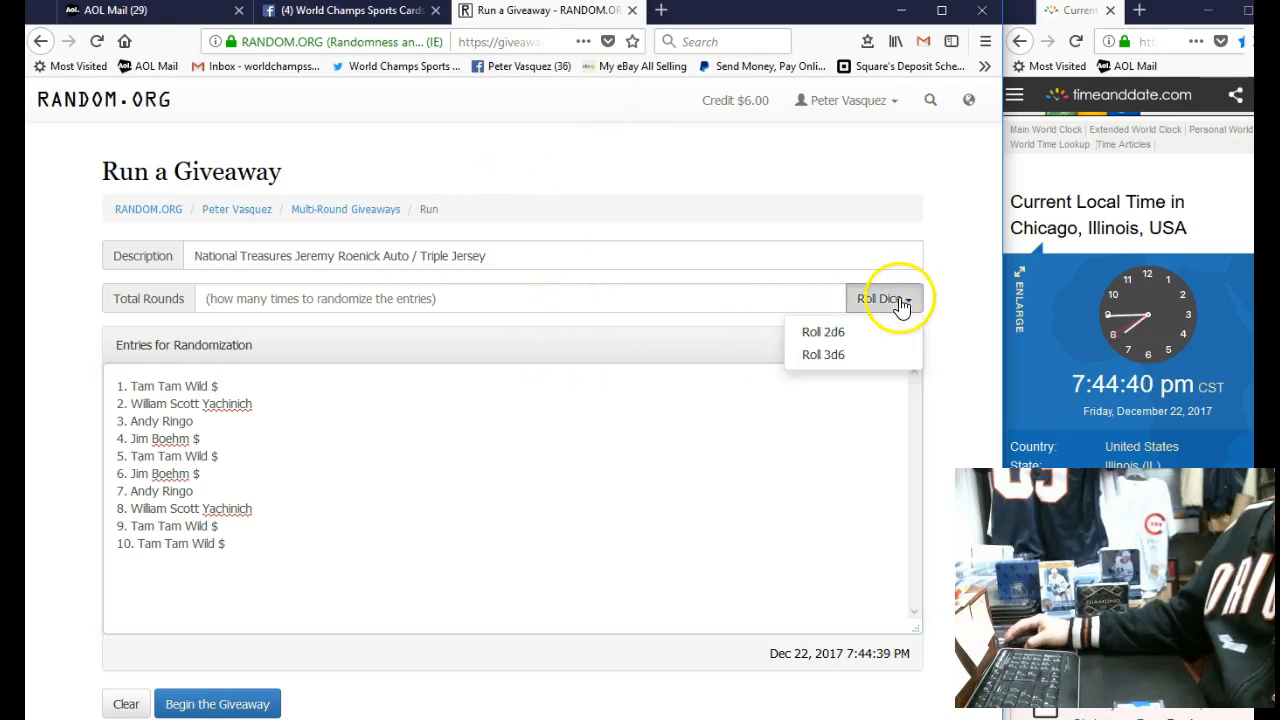
{"action": "left_click", "coordinate": [823, 331]}
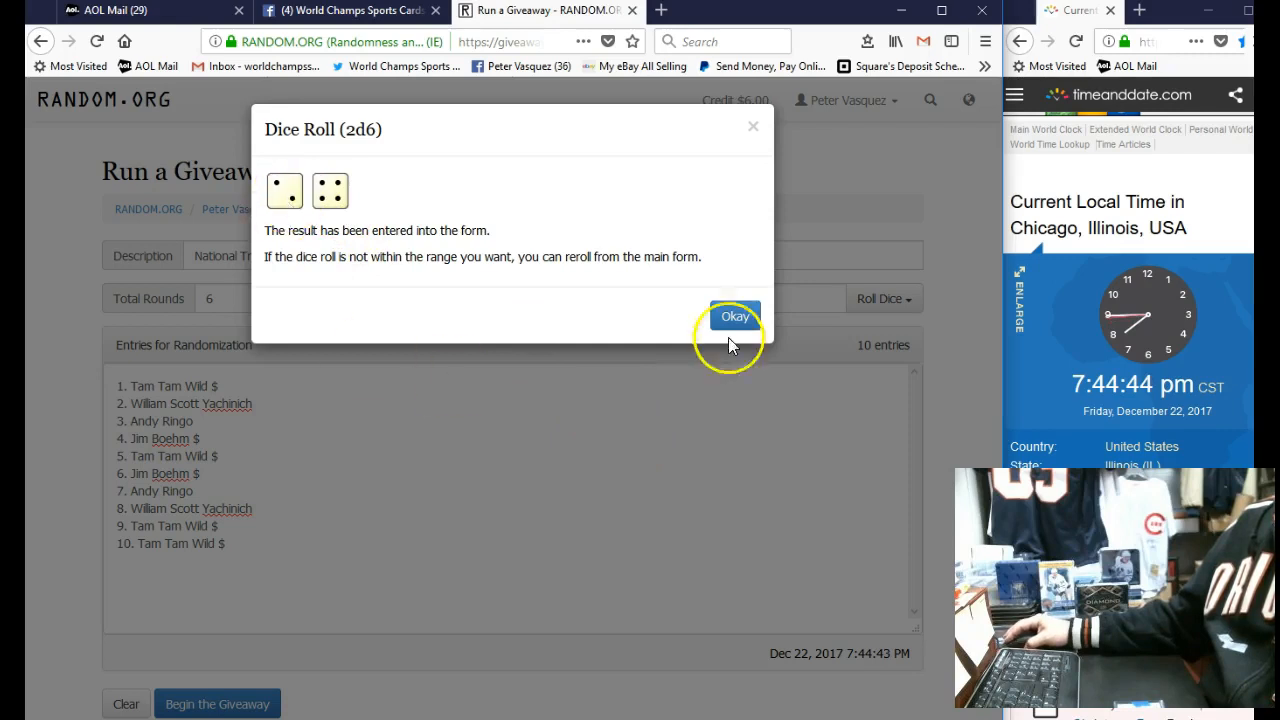
{"action": "left_click", "coordinate": [734, 316]}
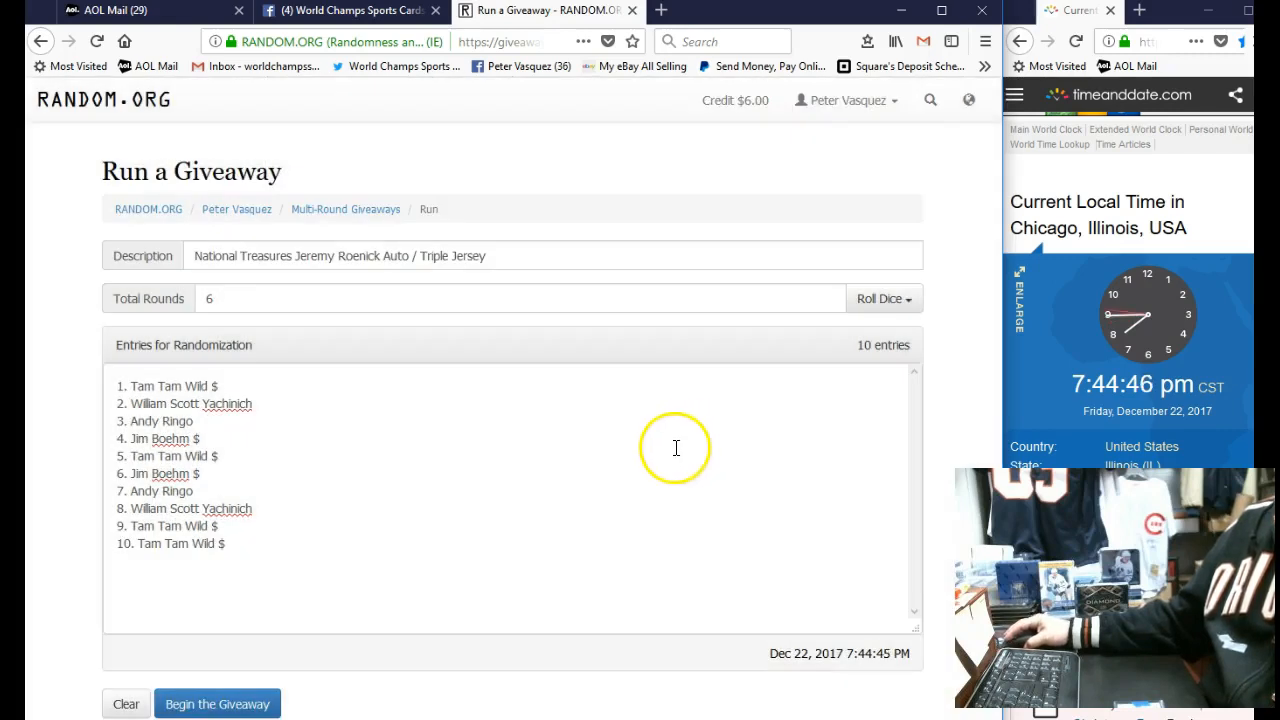
{"action": "left_click", "coordinate": [216, 703]}
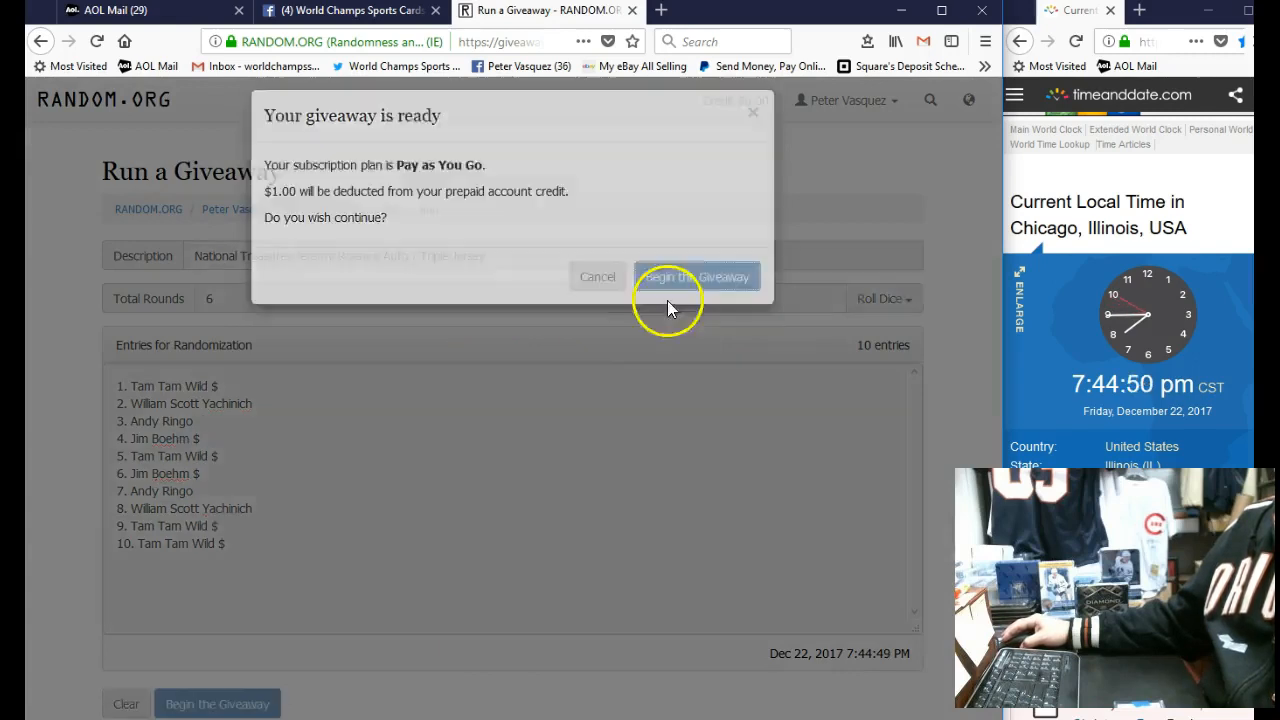
{"action": "left_click", "coordinate": [696, 276]}
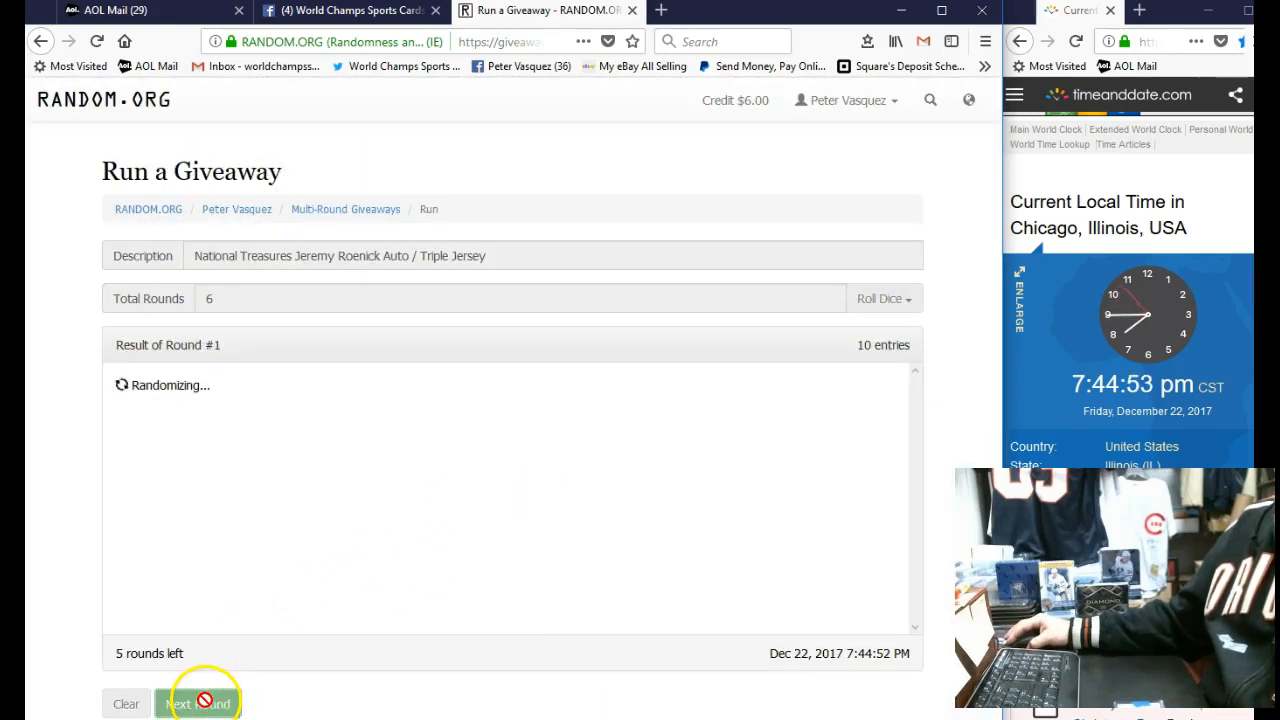
{"action": "left_click", "coordinate": [197, 703]}
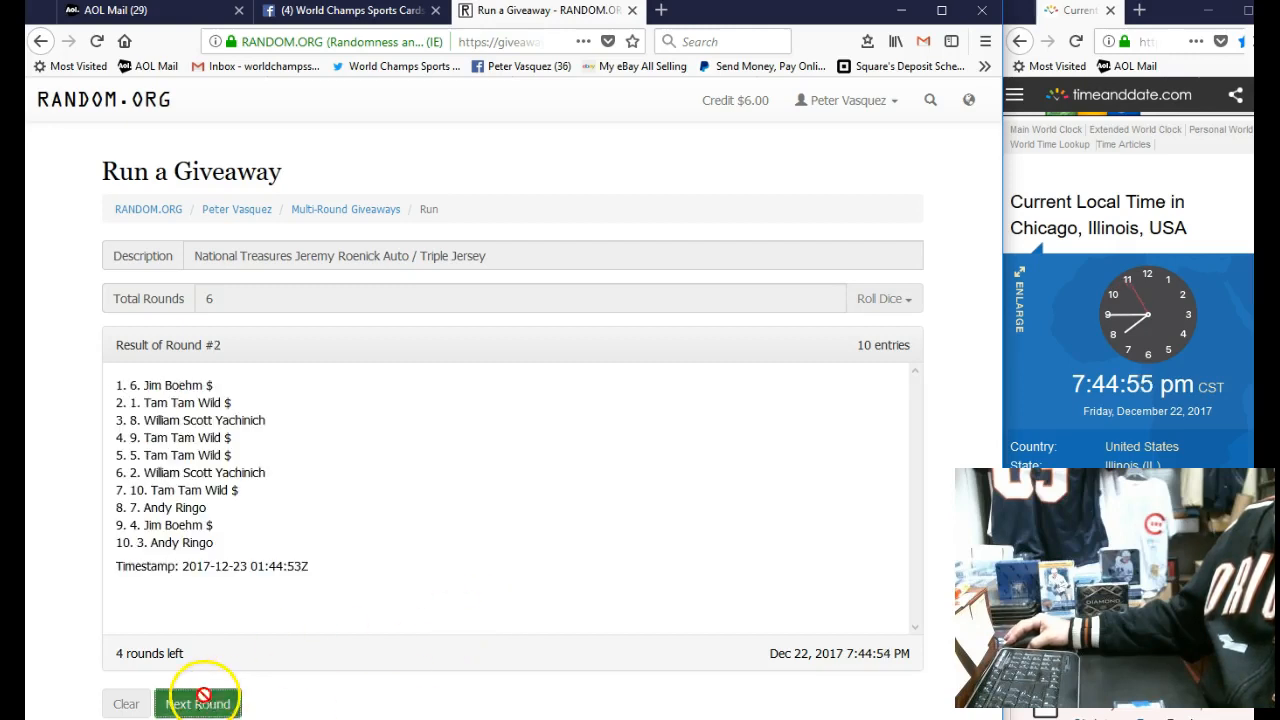
{"action": "left_click", "coordinate": [197, 703]}
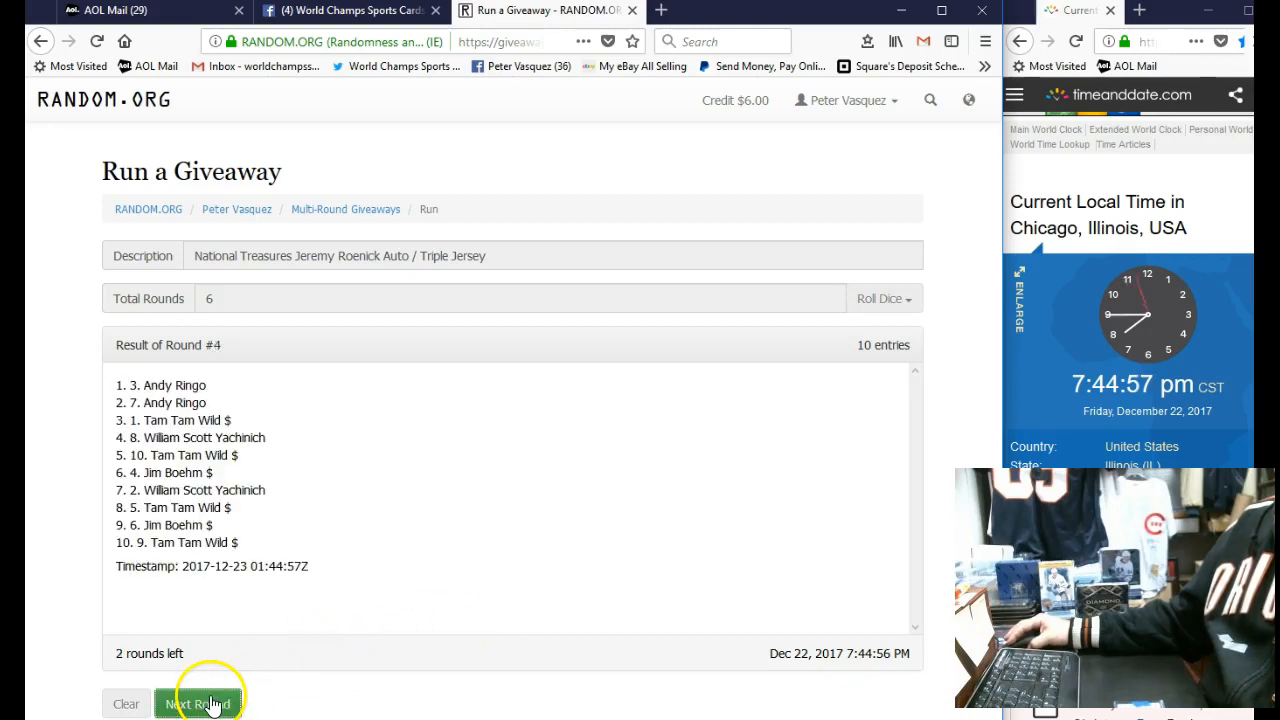
{"action": "left_click", "coordinate": [197, 702]}
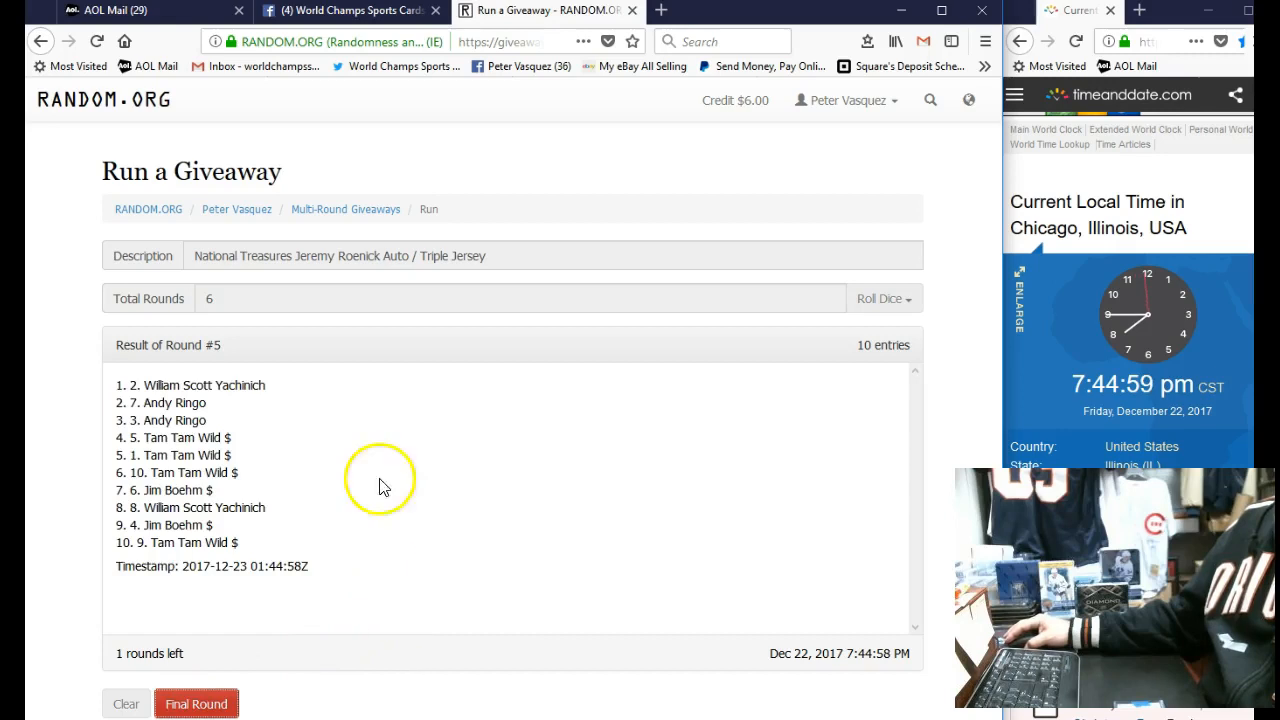
{"action": "mouse_move", "coordinate": [360, 465]}
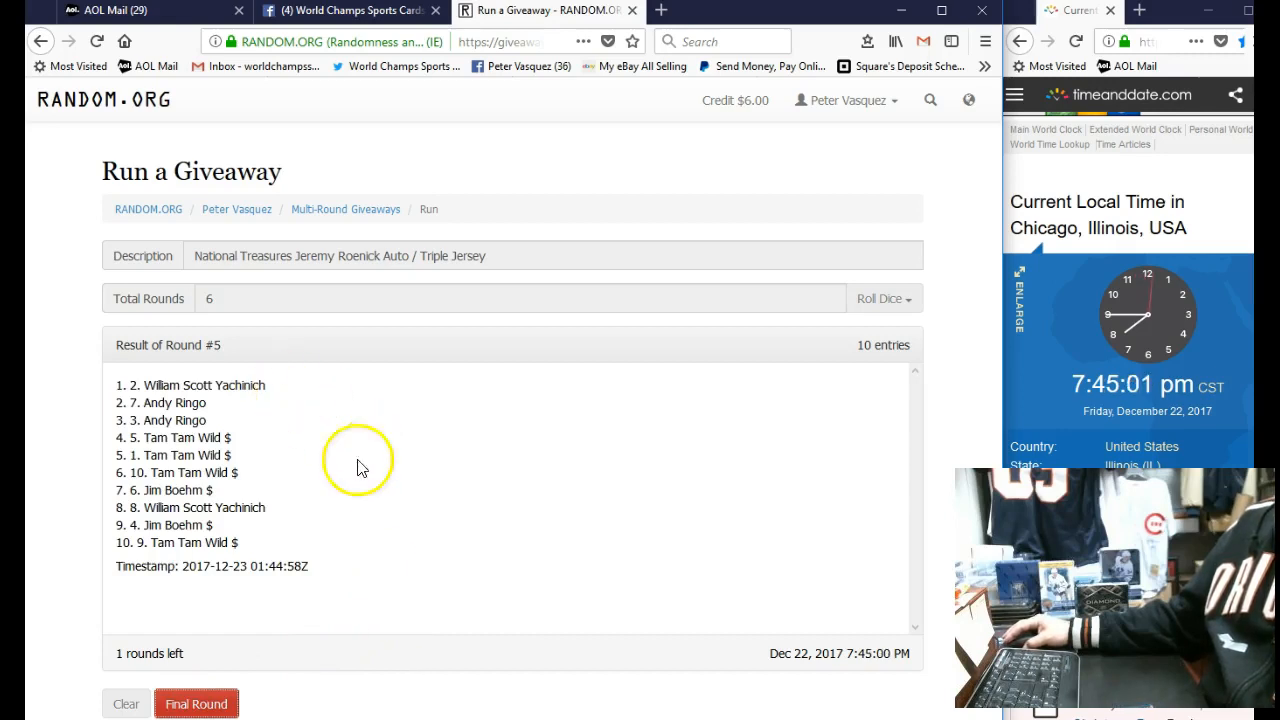
{"action": "left_click", "coordinate": [196, 704]}
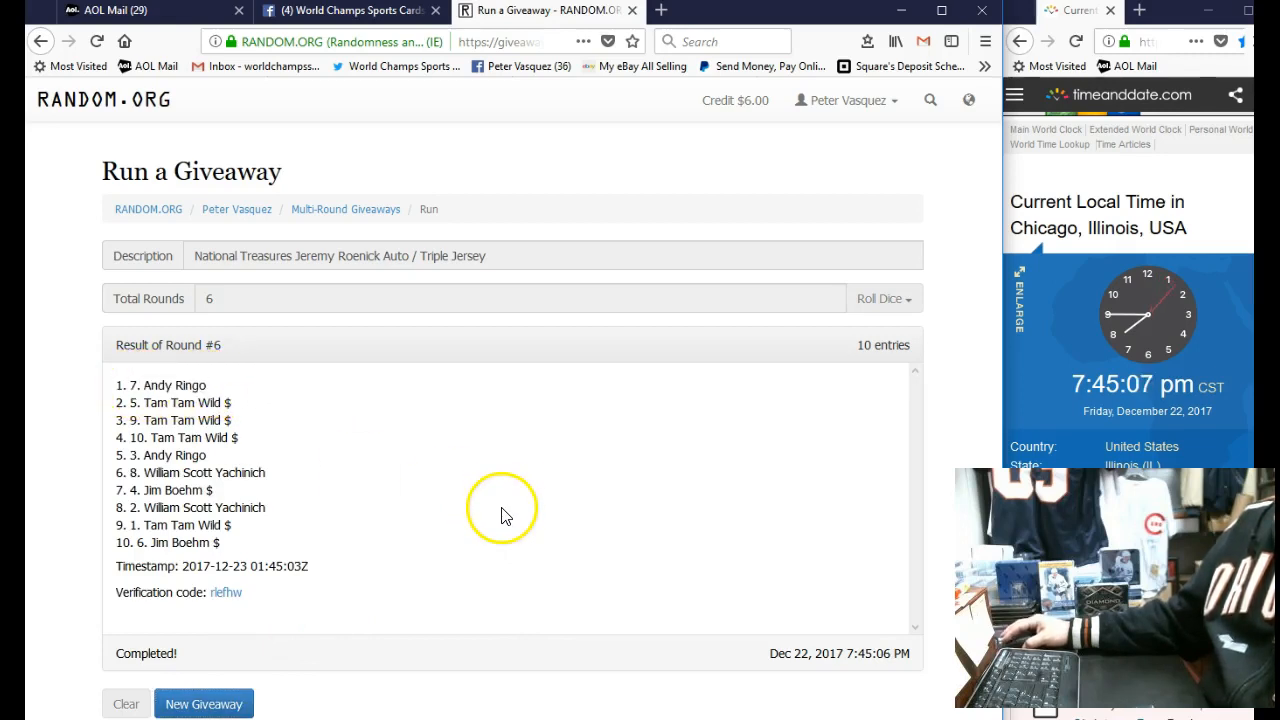
{"action": "mouse_move", "coordinate": [686, 411]}
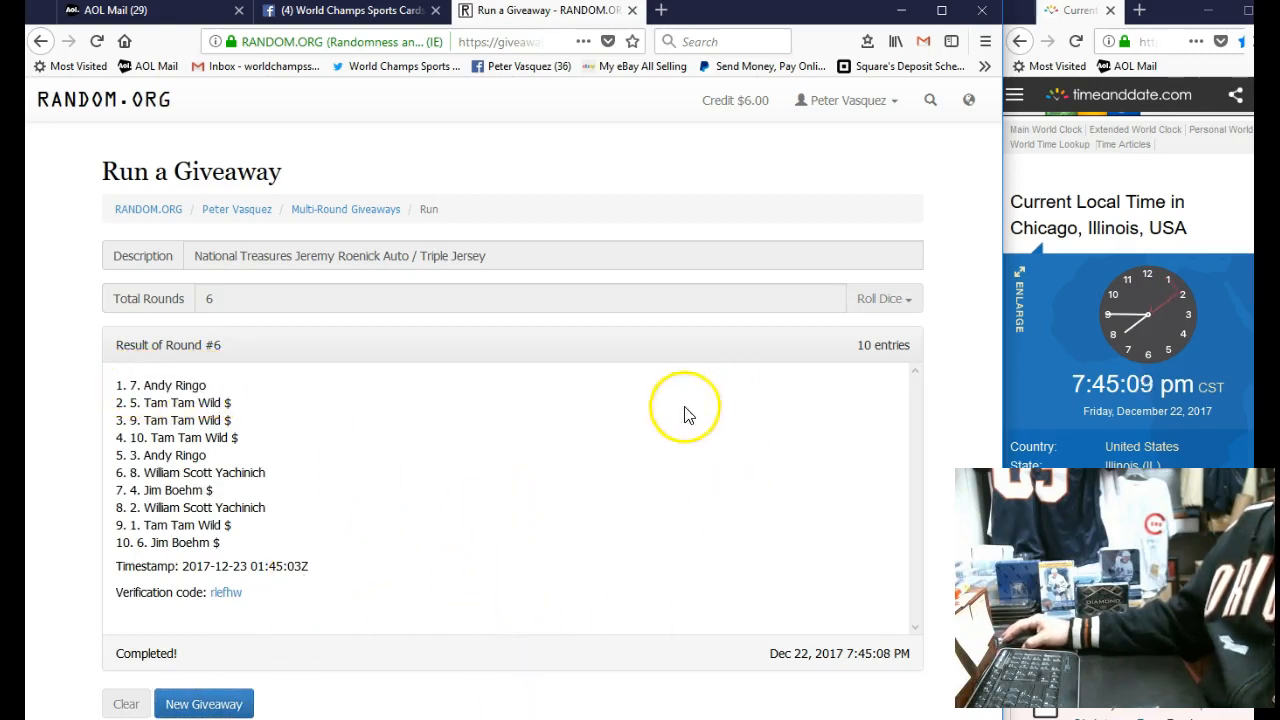
{"action": "left_click", "coordinate": [345, 11]}
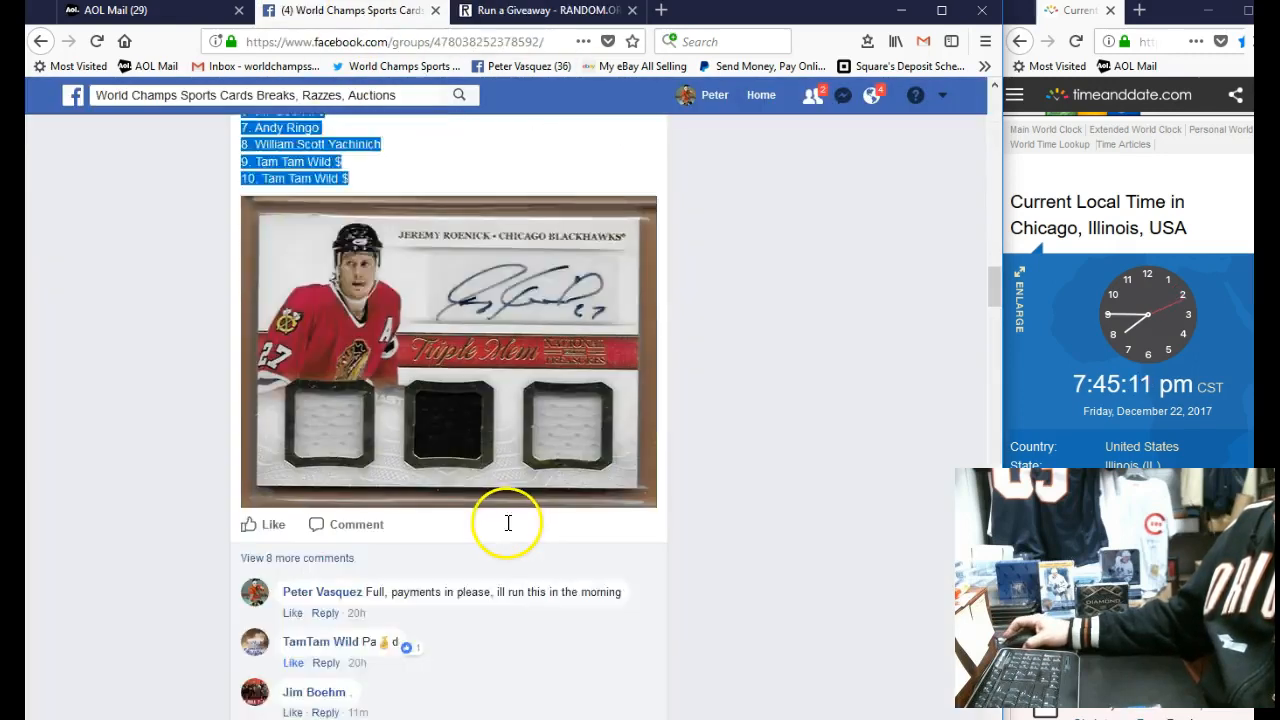
Comment 'DOne' on the razz post and return to the round-six giveaway results.
{"action": "scroll", "scroll_direction": "down", "scroll_amount": 3}
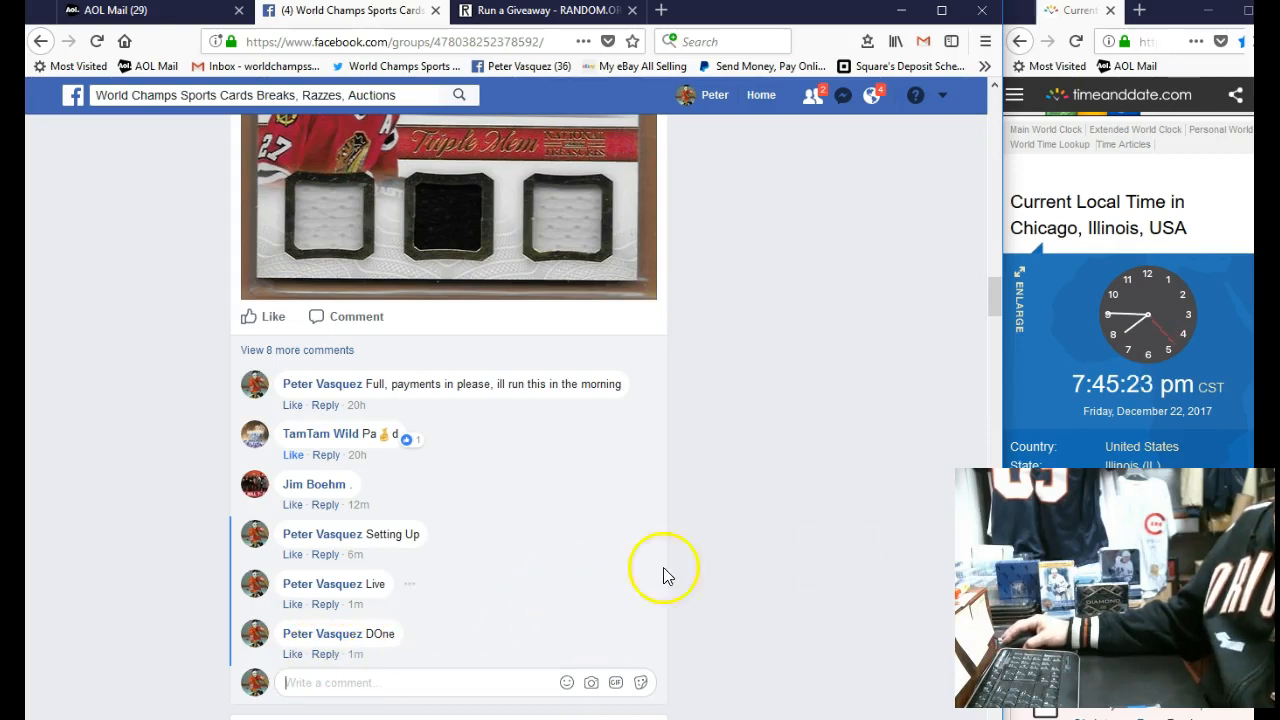
{"action": "mouse_move", "coordinate": [658, 68]}
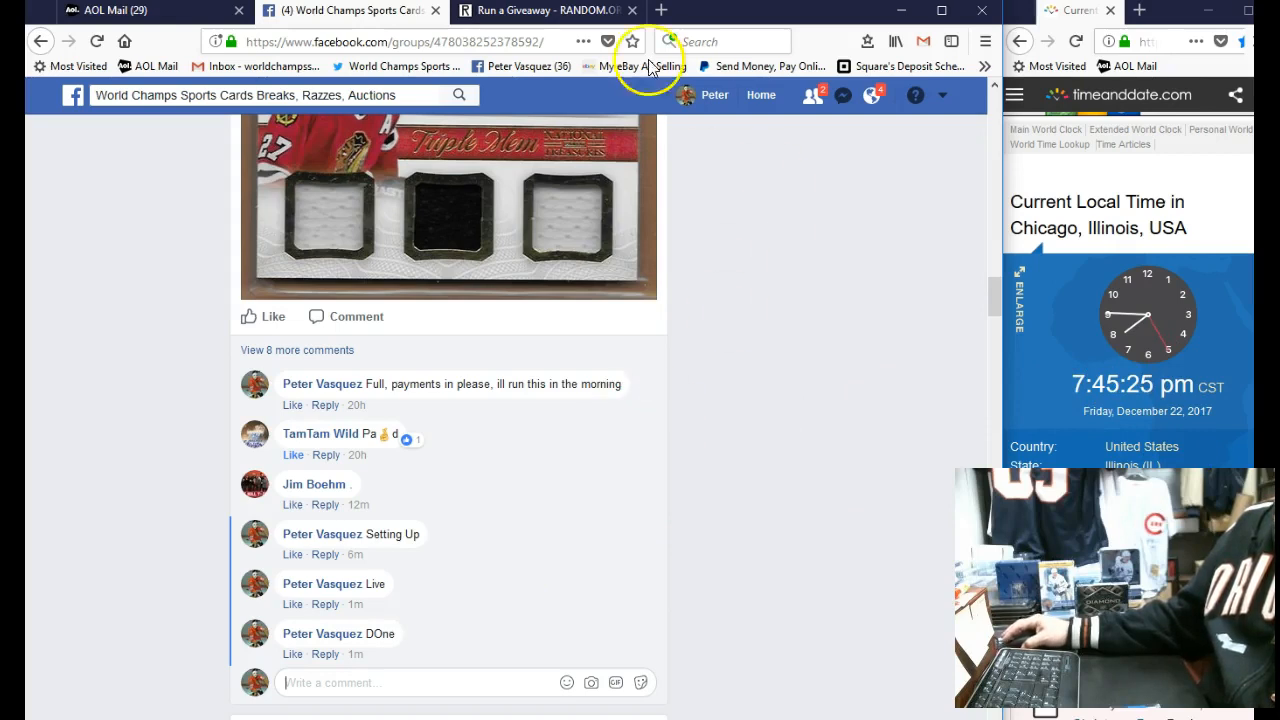
{"action": "left_click", "coordinate": [540, 11]}
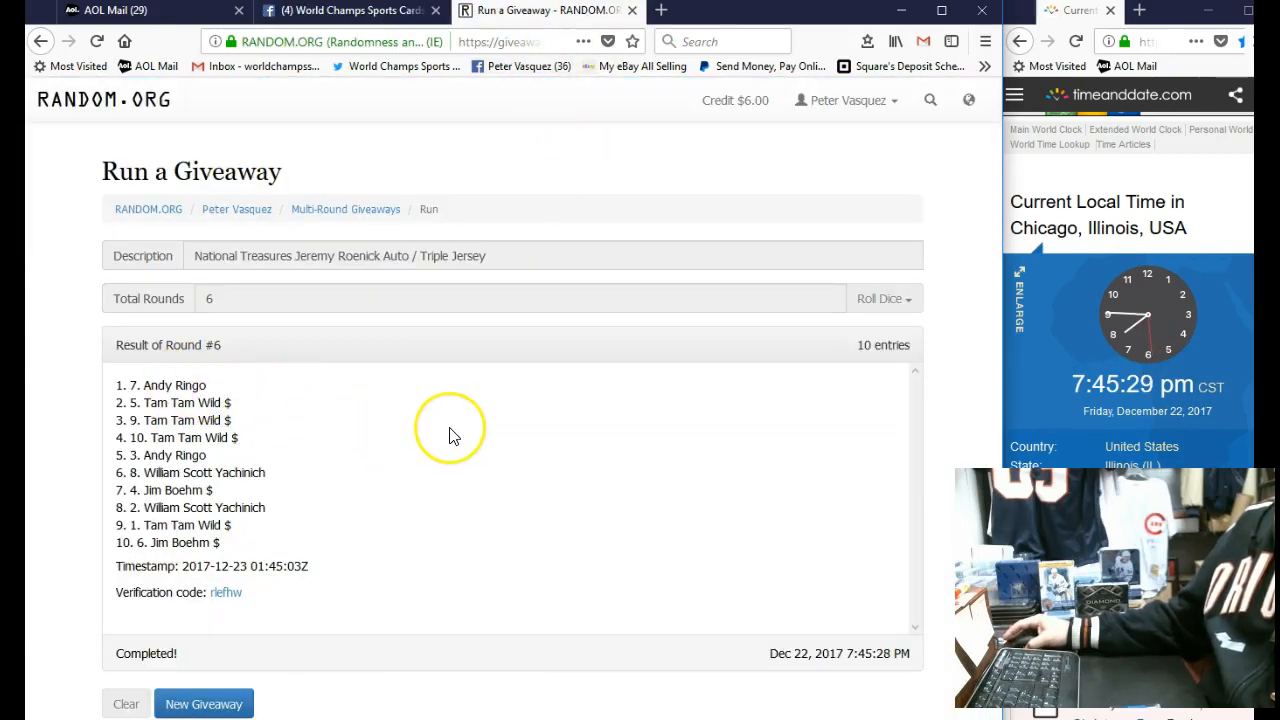
{"action": "mouse_move", "coordinate": [453, 435]}
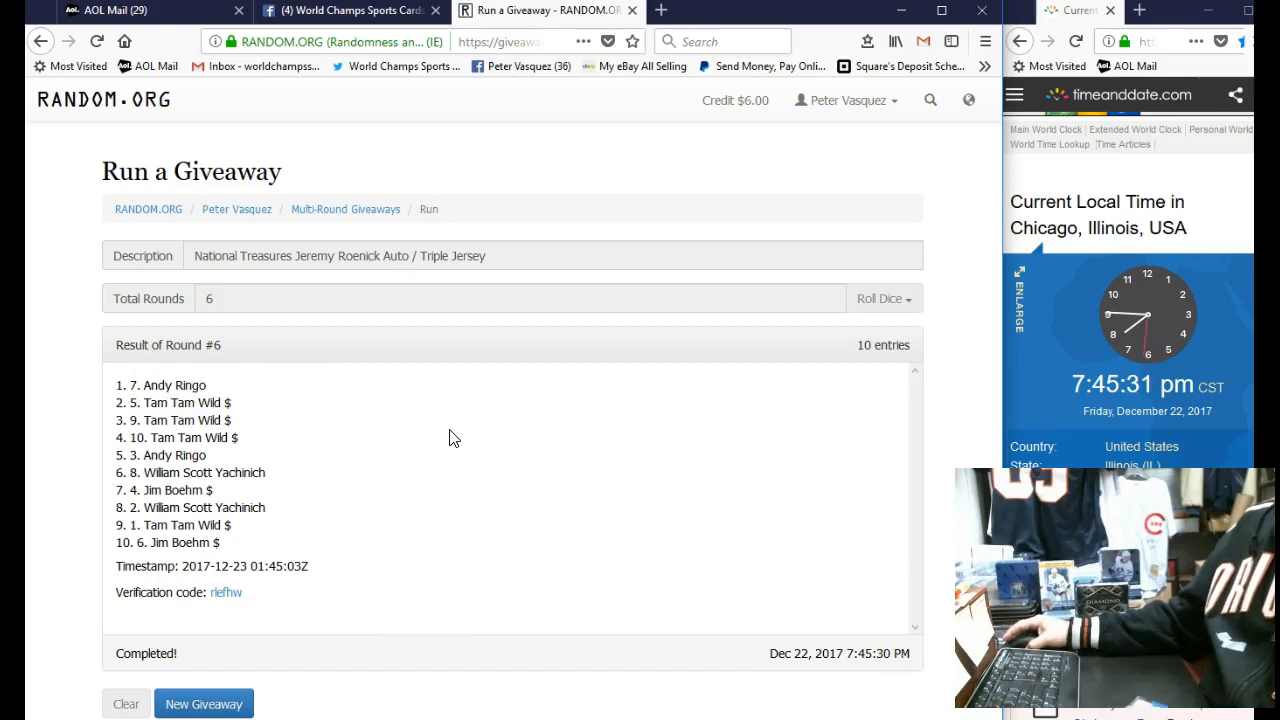